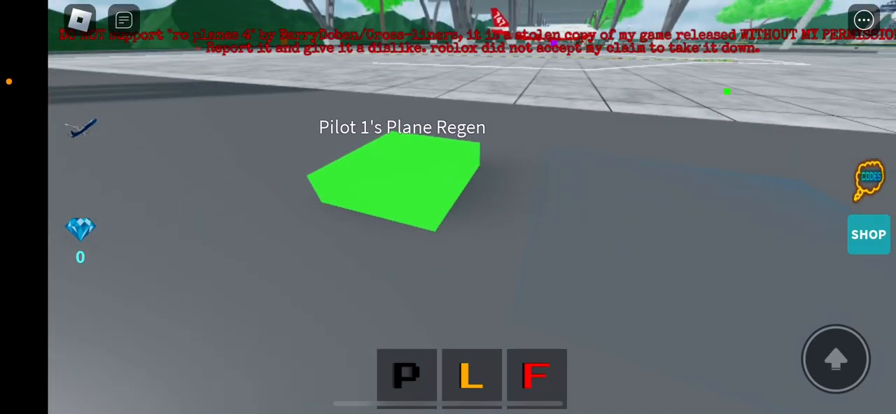
Open the Plane Regen list, go to its second page, and spawn an aircraft.
click(407, 378)
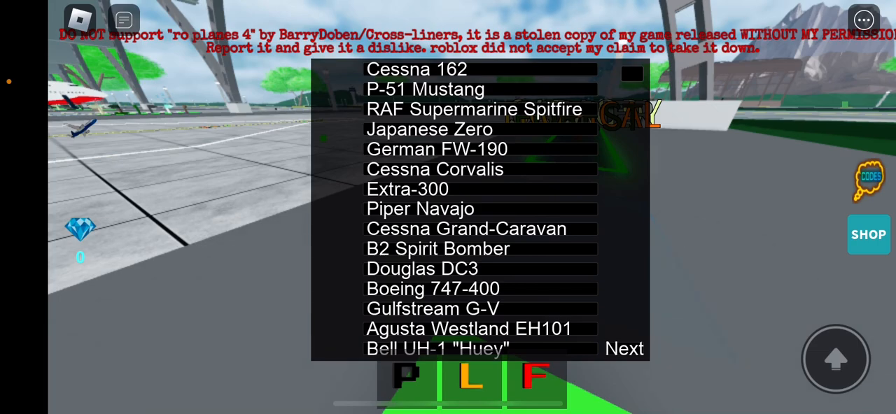
click(622, 349)
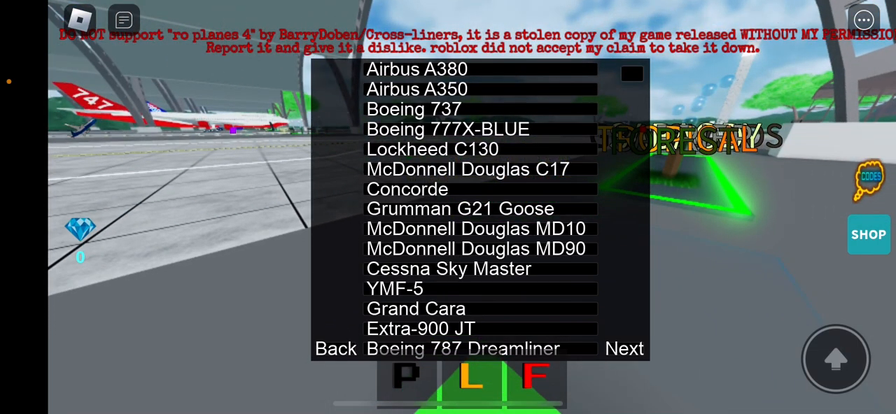
click(623, 349)
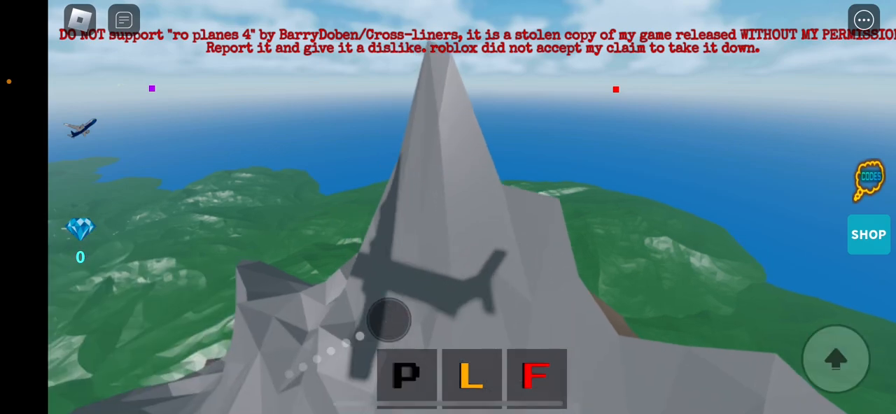
Bail out over the mountain and parachute down toward the peak.
click(407, 378)
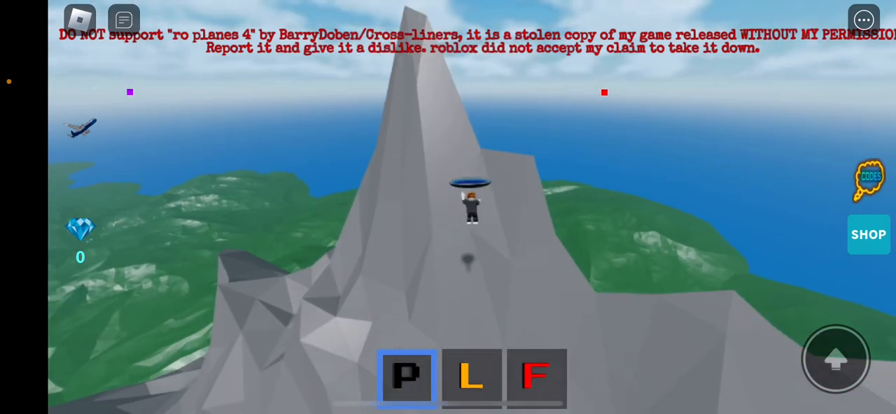